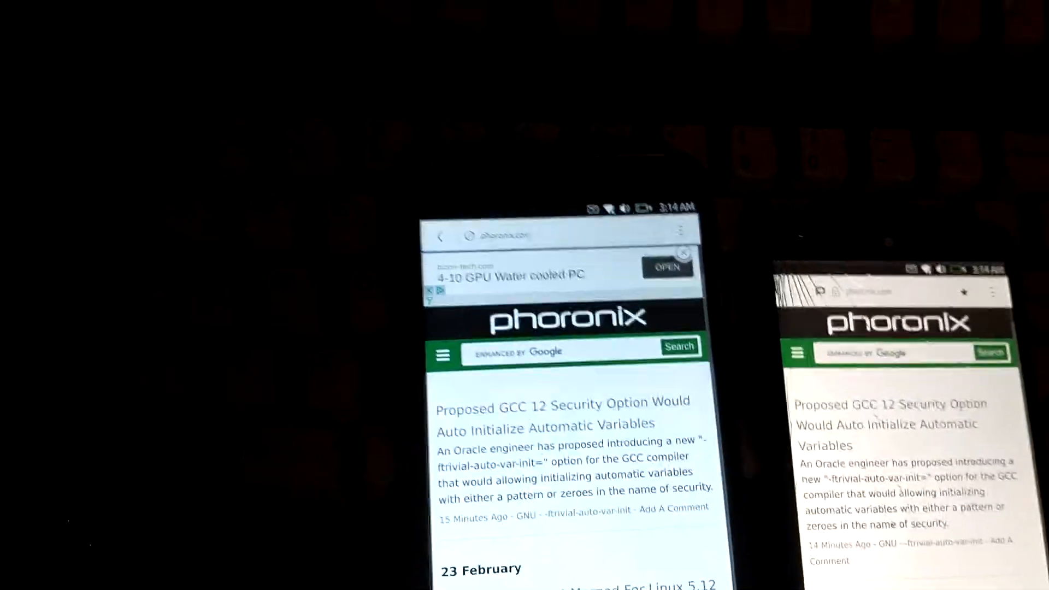
- Scroll the Phoronix front page down past the GCC 12 story to the Clang LTO Support article
scroll(down, 3)
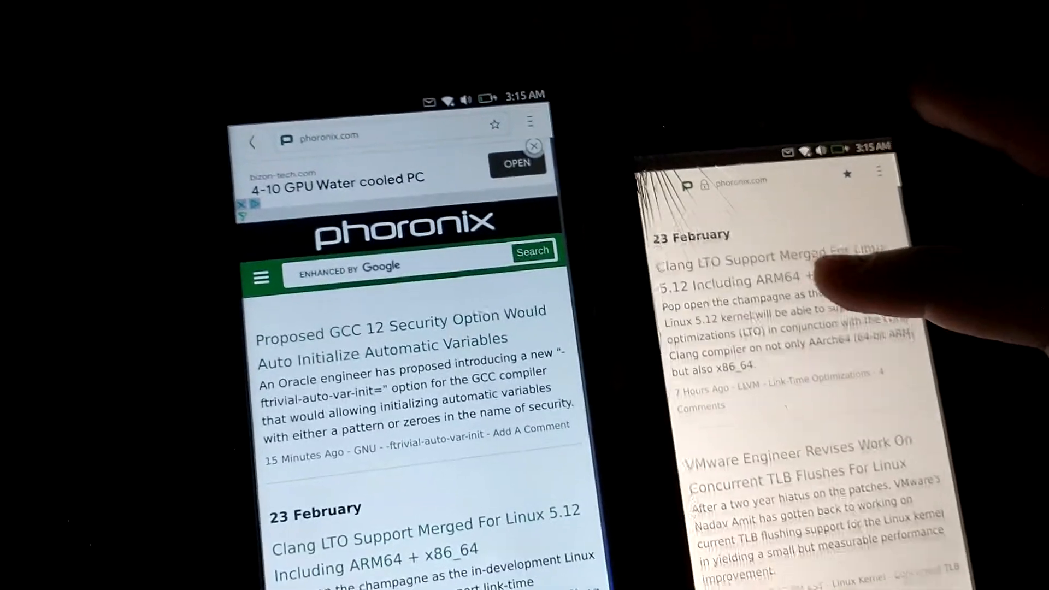
scroll(down, 3)
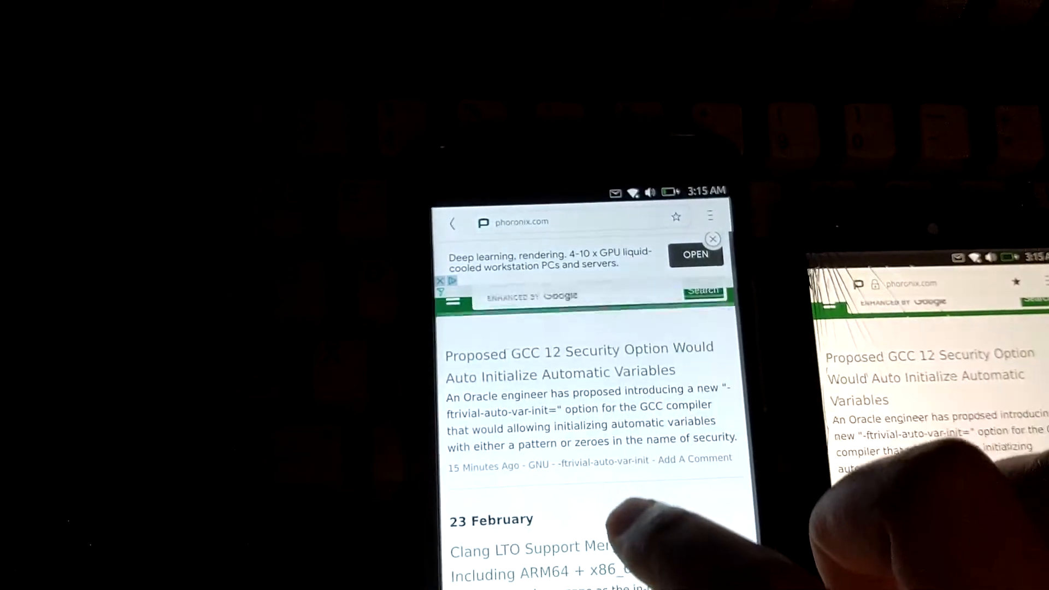
scroll(down, 3)
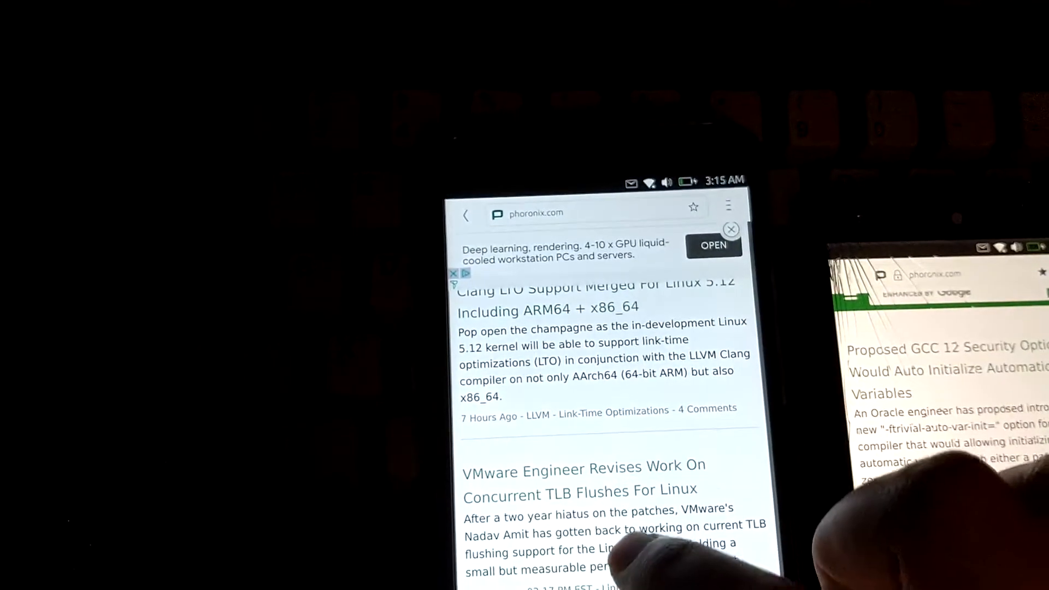
scroll(down, 3)
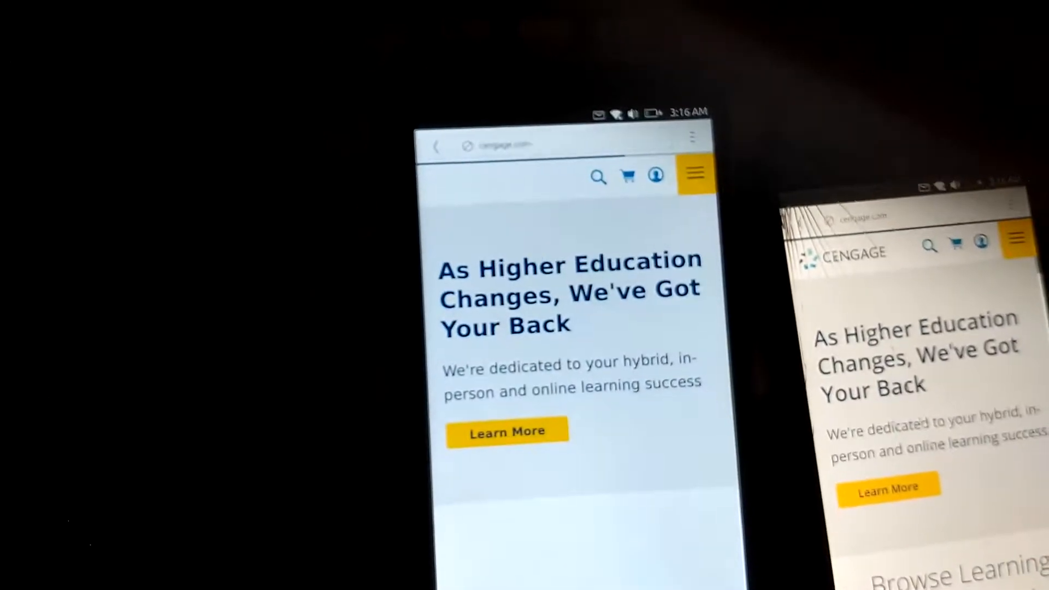
- Scroll the Cengage home page down to the Platform Training for Faculty section
scroll(down, 3)
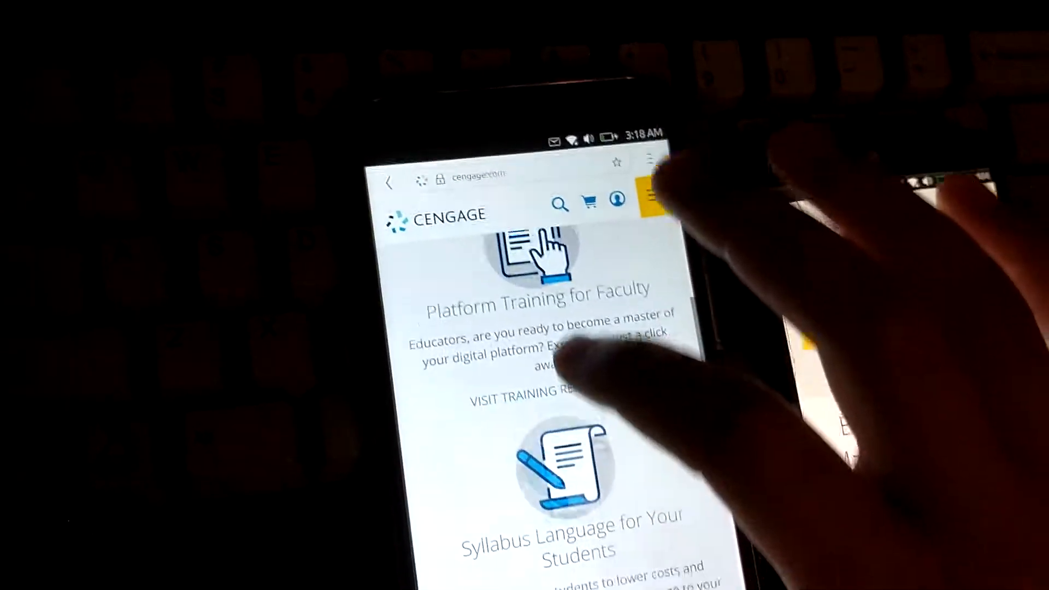
scroll(down, 3)
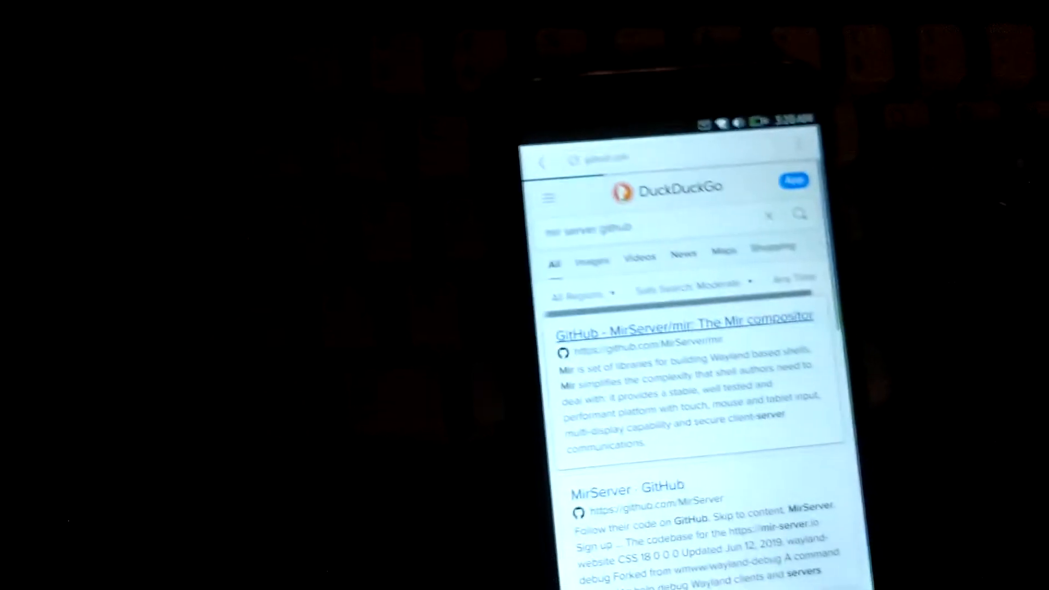
- Open the MirServer/mir GitHub repository and its Release 2.3.2 notes
click(682, 327)
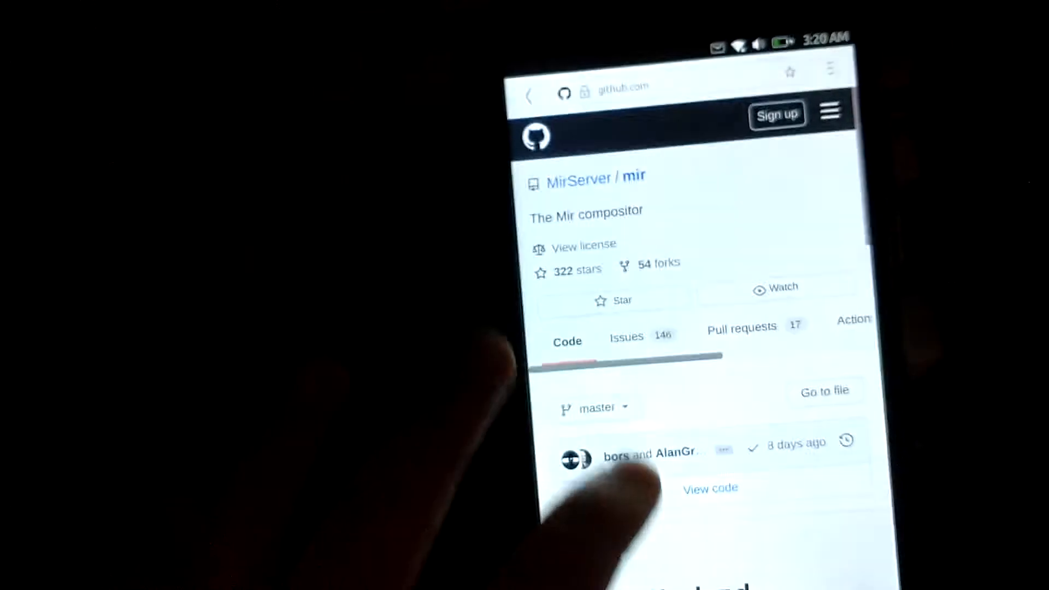
scroll(down, 3)
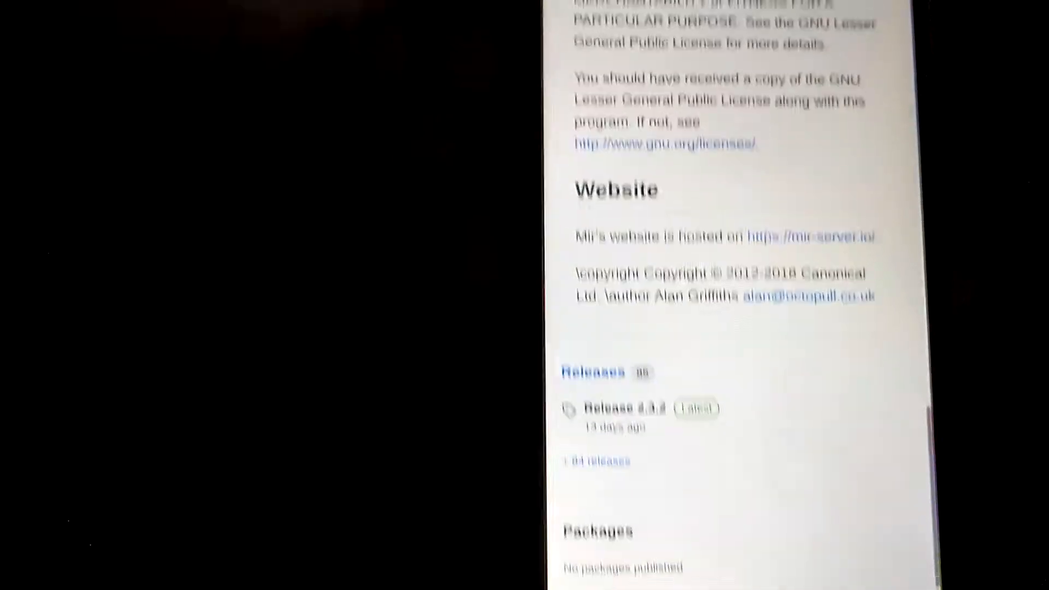
click(591, 372)
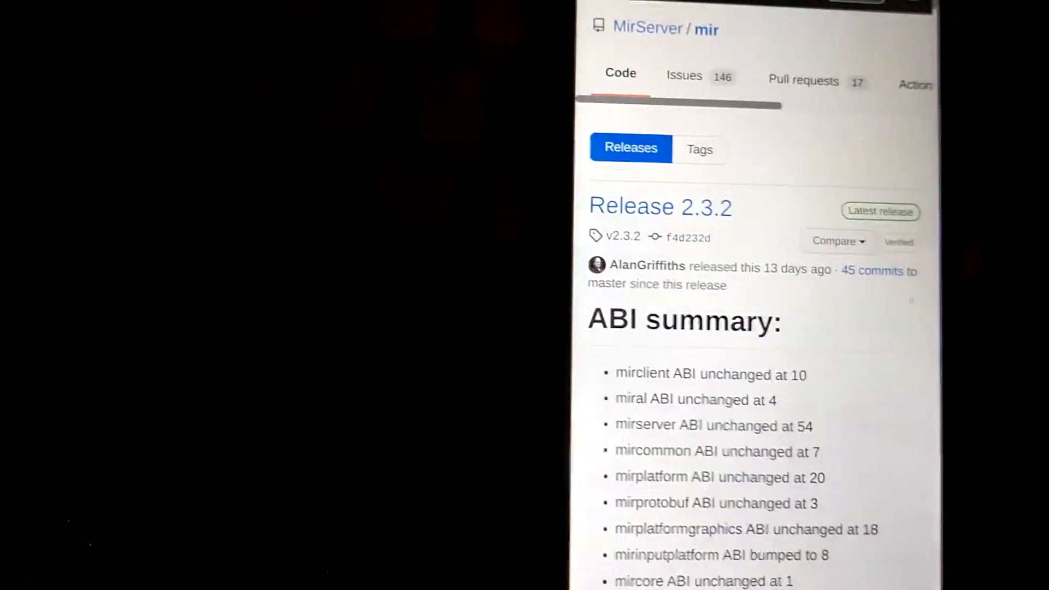
- Scroll the Release 2.3.2 notes down past the ABI summary to the Enhancements list
scroll(down, 3)
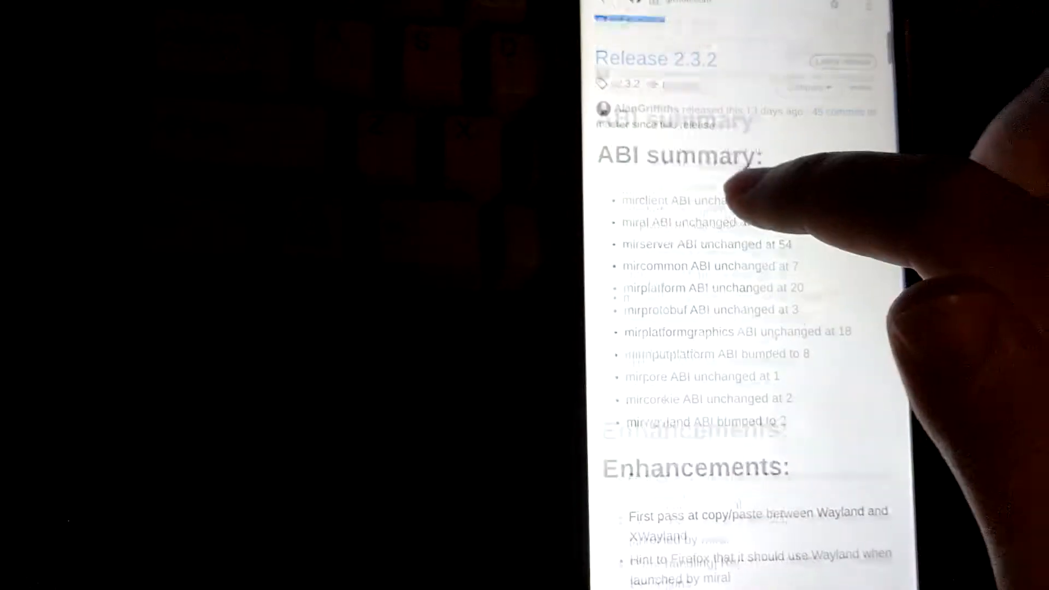
scroll(down, 3)
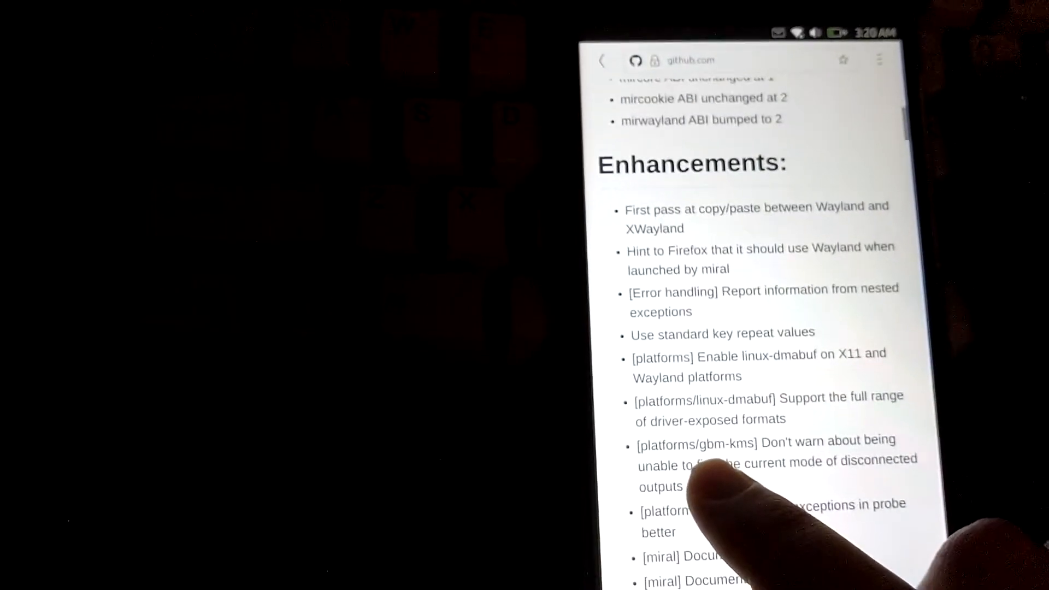
scroll(down, 3)
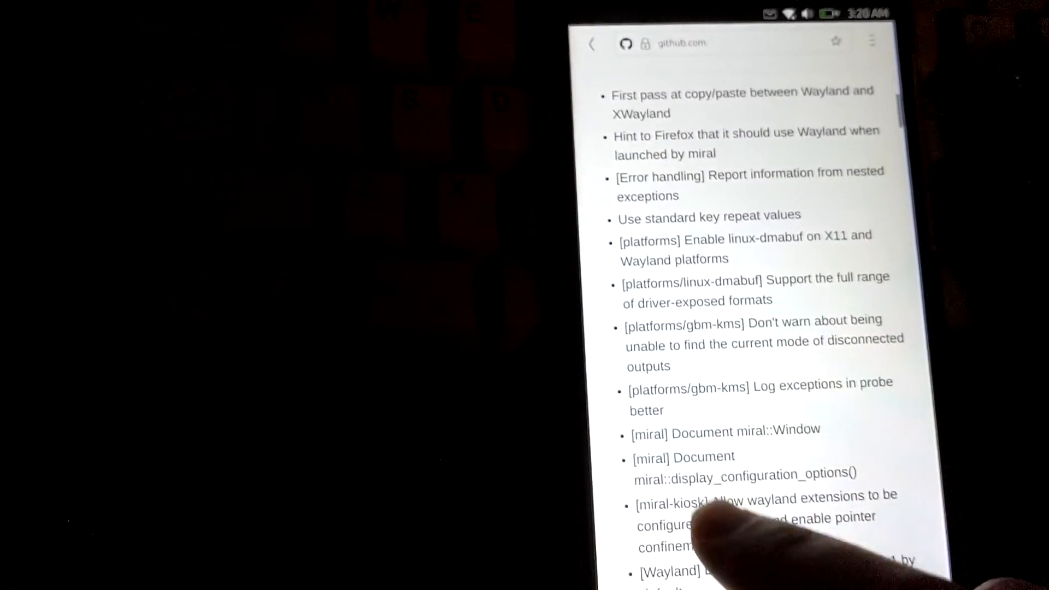
scroll(down, 3)
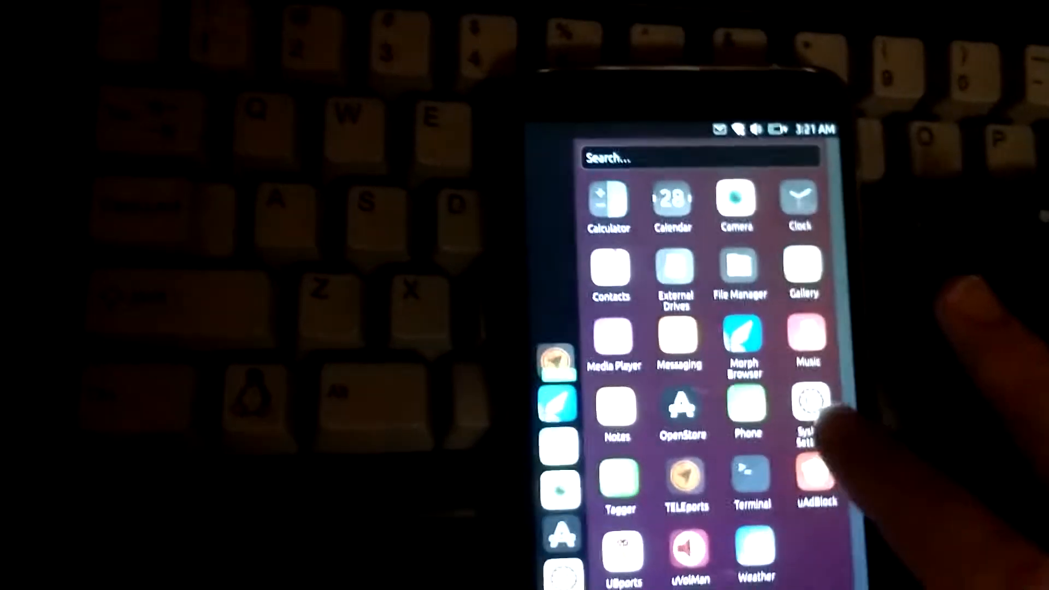
- Launch the System Settings app from the Ubuntu Touch app drawer
click(808, 407)
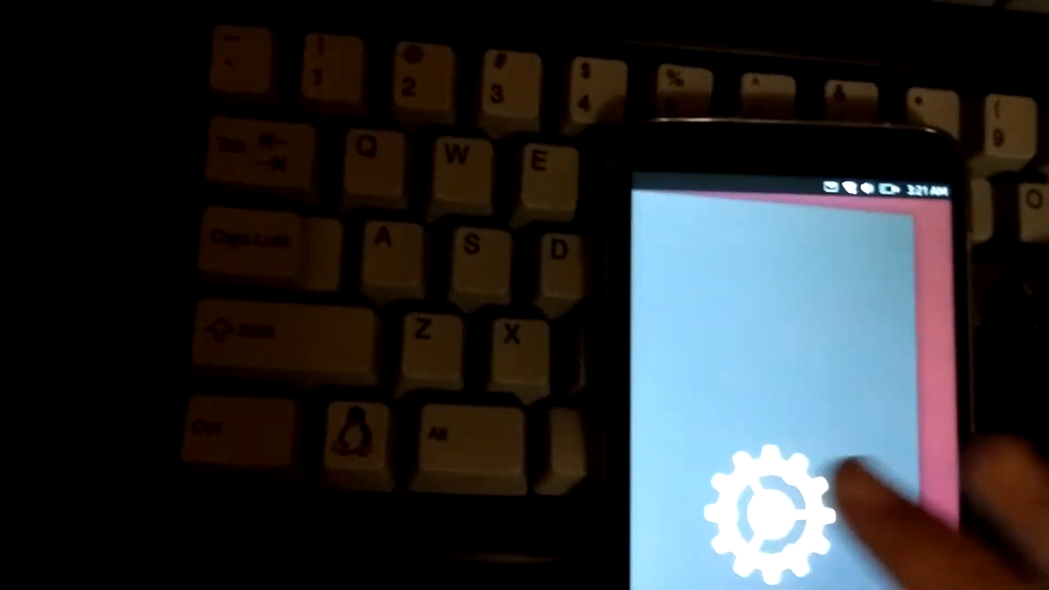